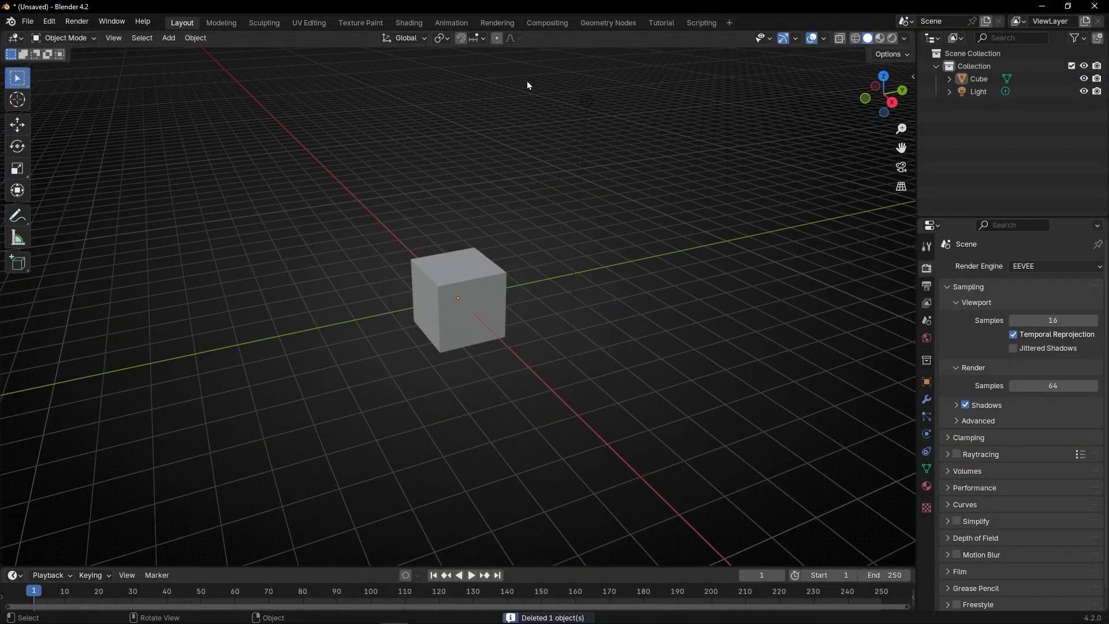
Create a new Geometry Nodes tree on the cube in the node-editor workspace
click(660, 22)
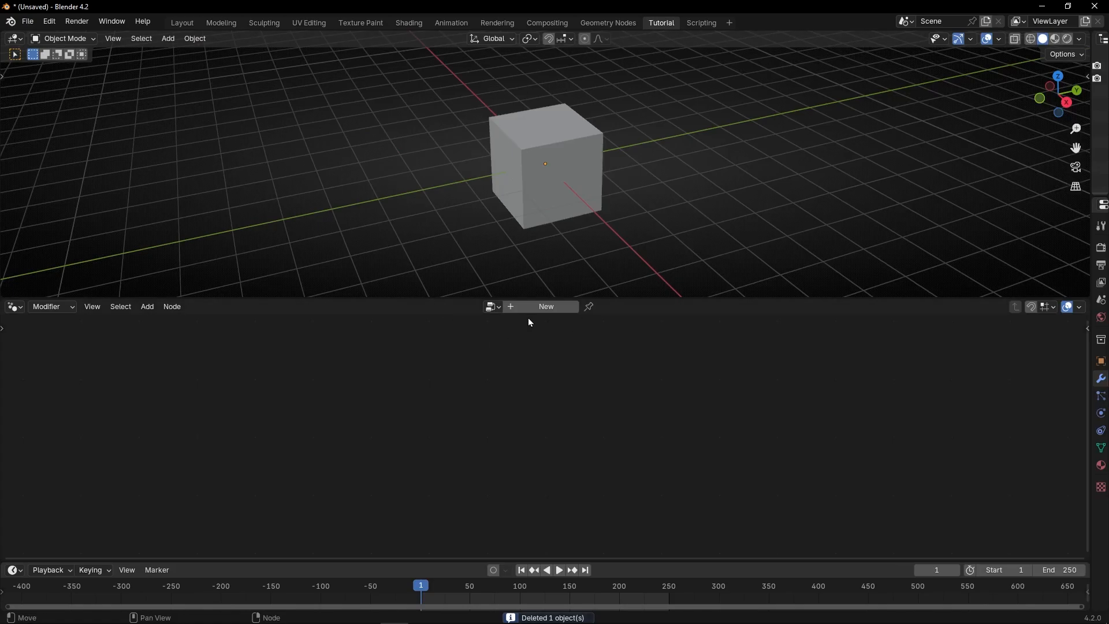
click(545, 306)
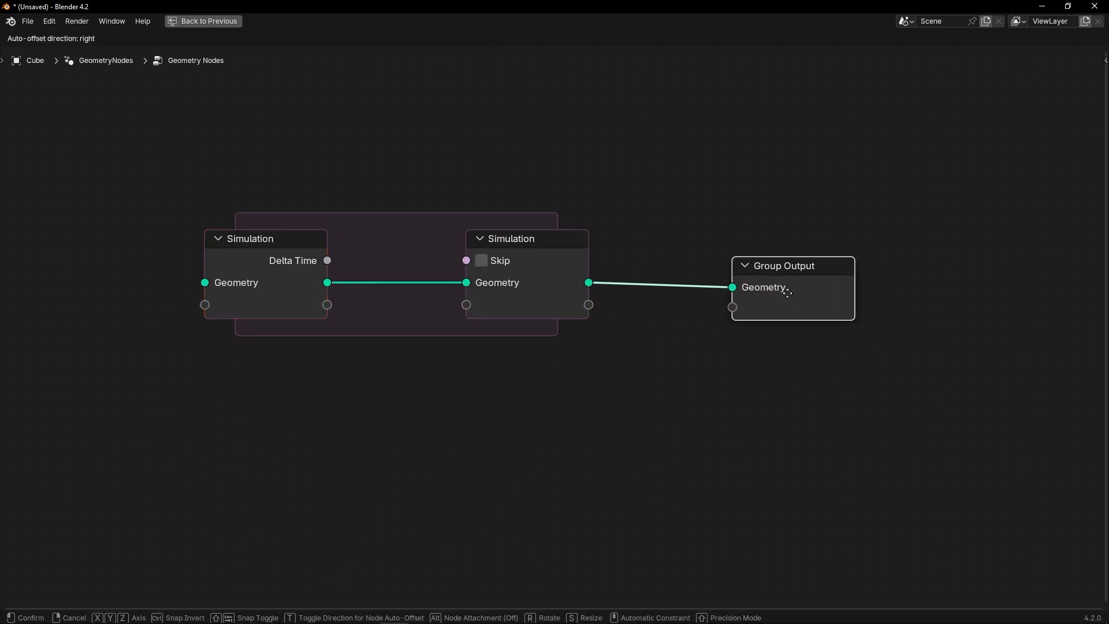
Add a Join Geometry node inside the simulation zone and a Points node feeding it
scroll(down, 3)
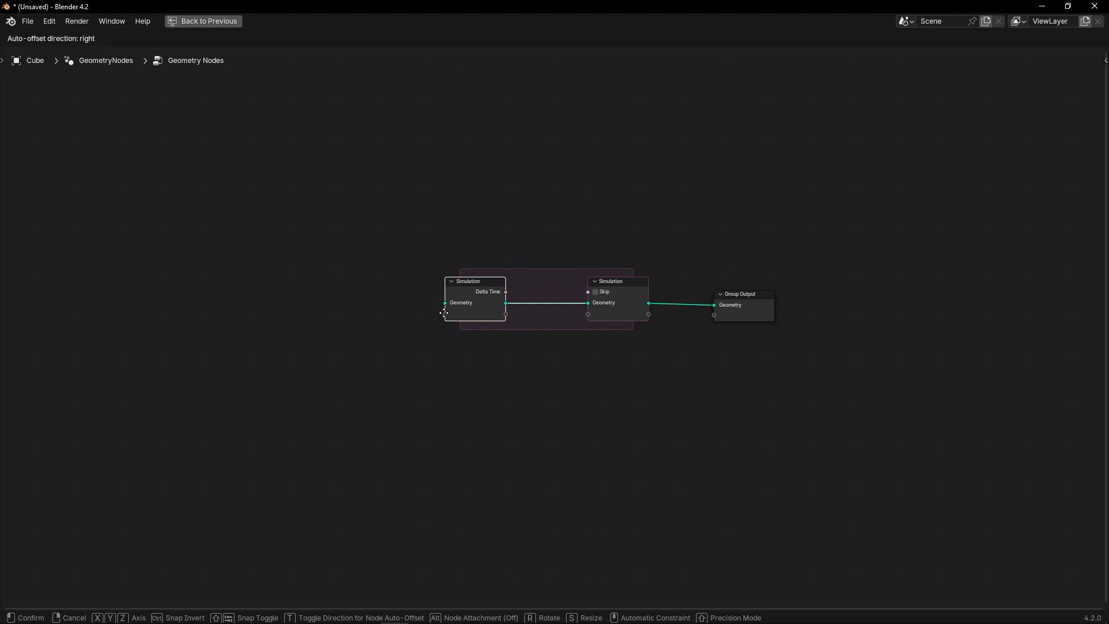
text(join)
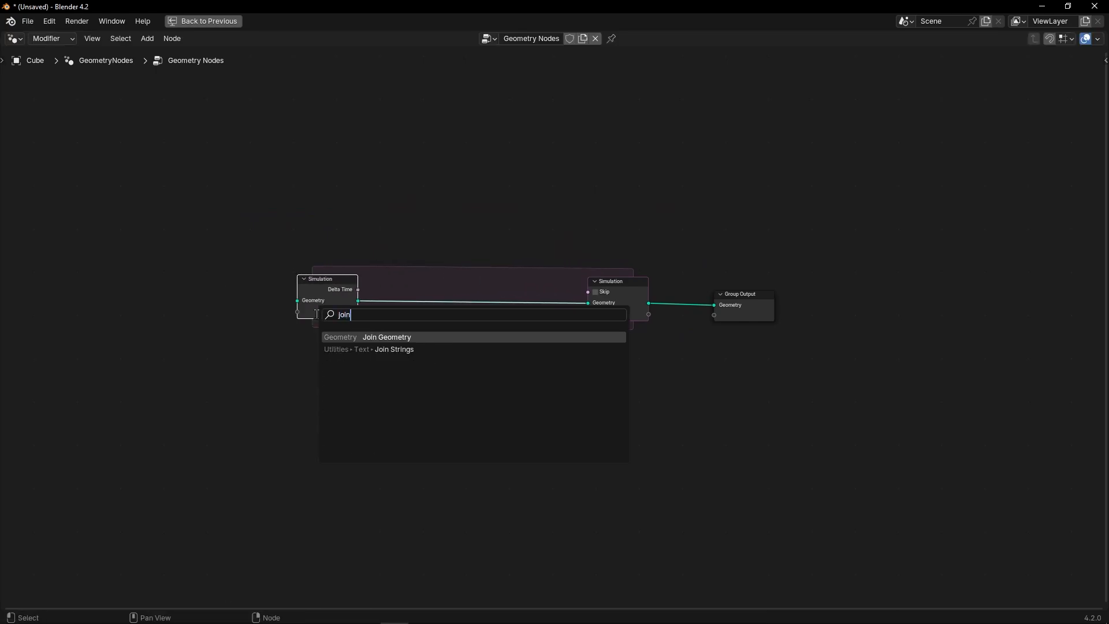
click(387, 337)
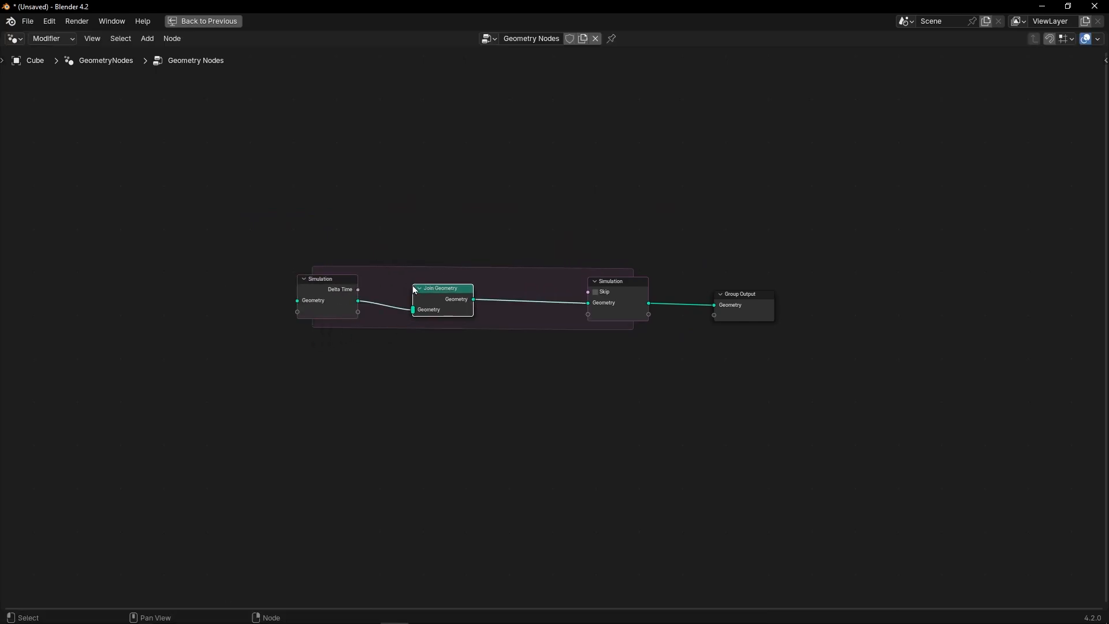
text(poi)
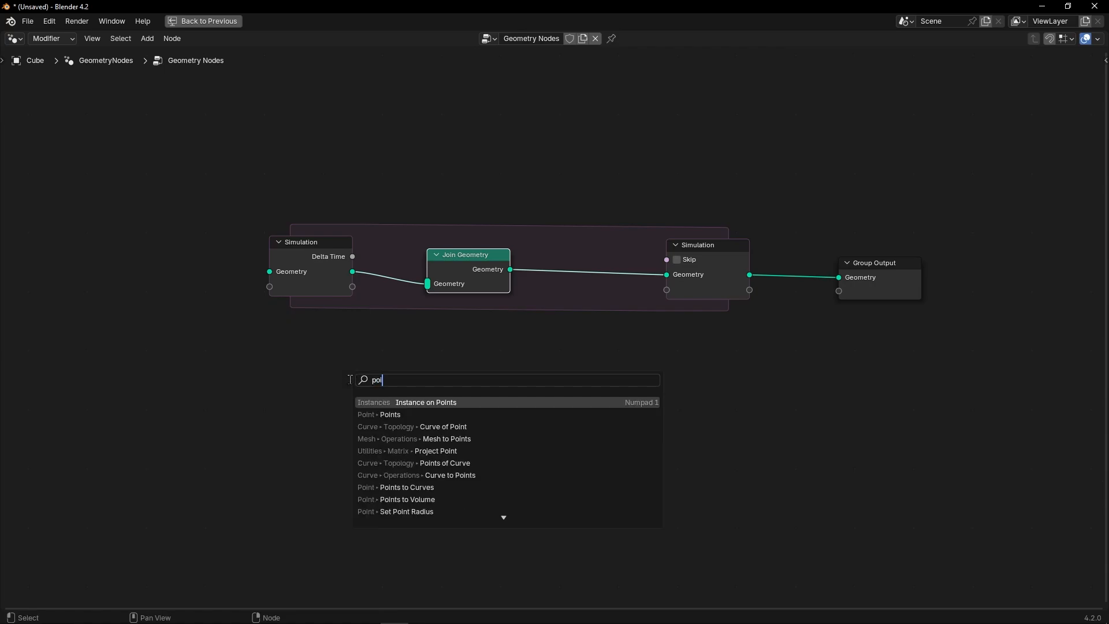
click(390, 413)
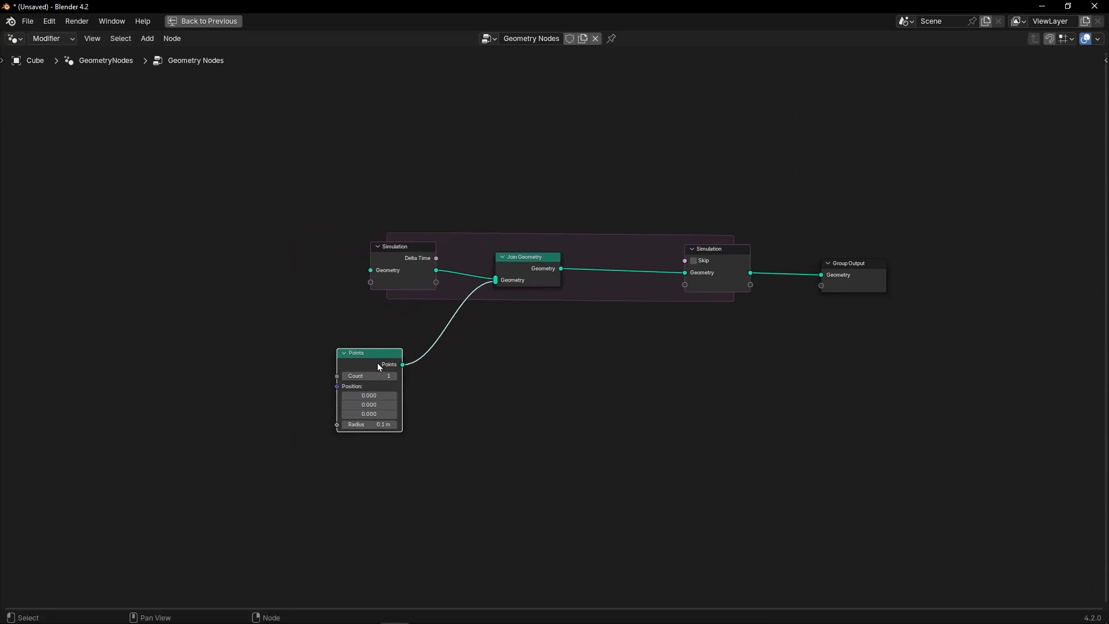
click(203, 20)
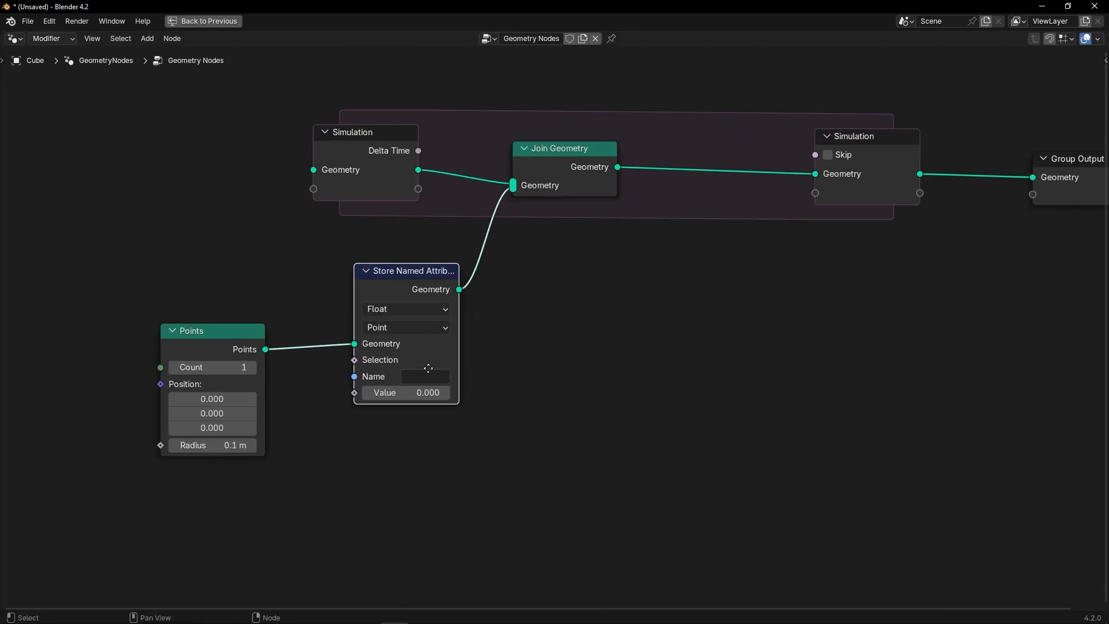
Store a vector attribute 'velocity' from a Random Value of -1 to 1 seeded by Scene Time
click(406, 309)
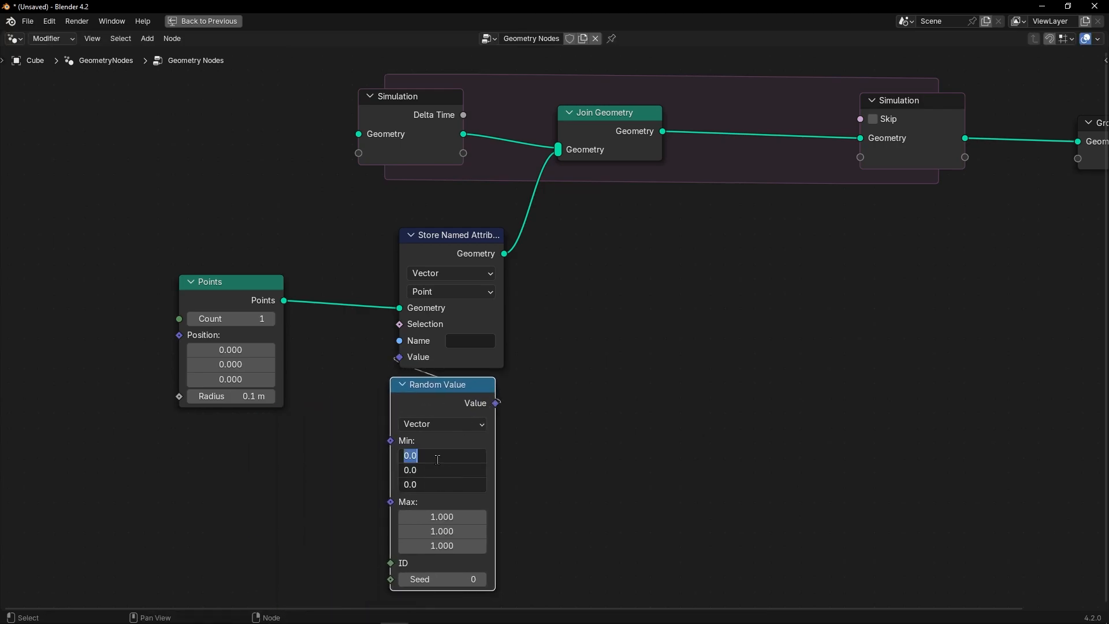
text(-1)
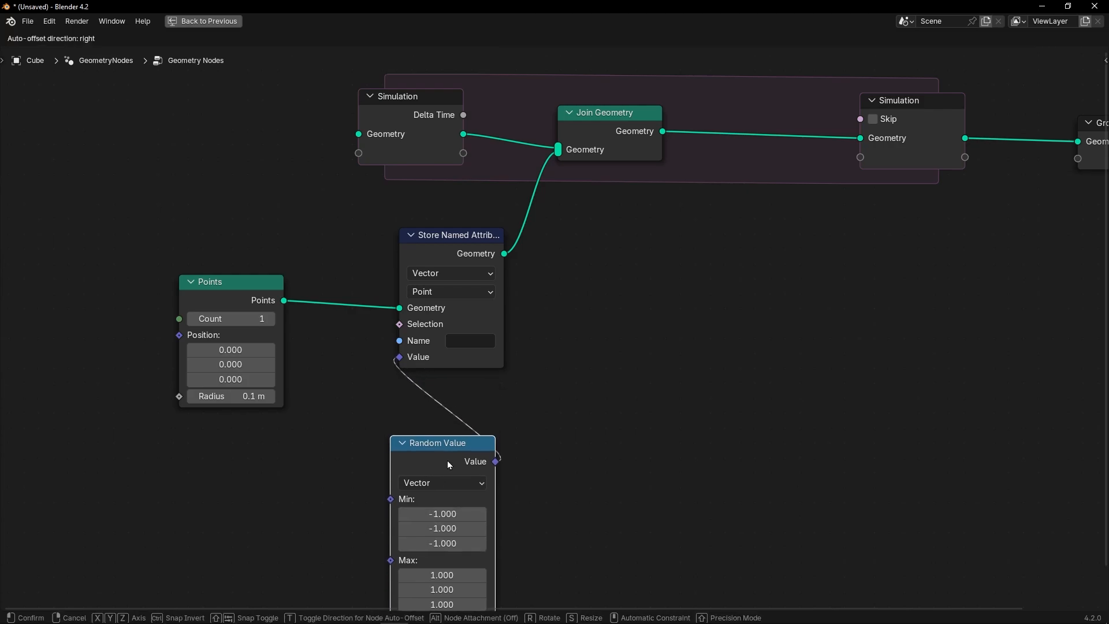
text(vector)
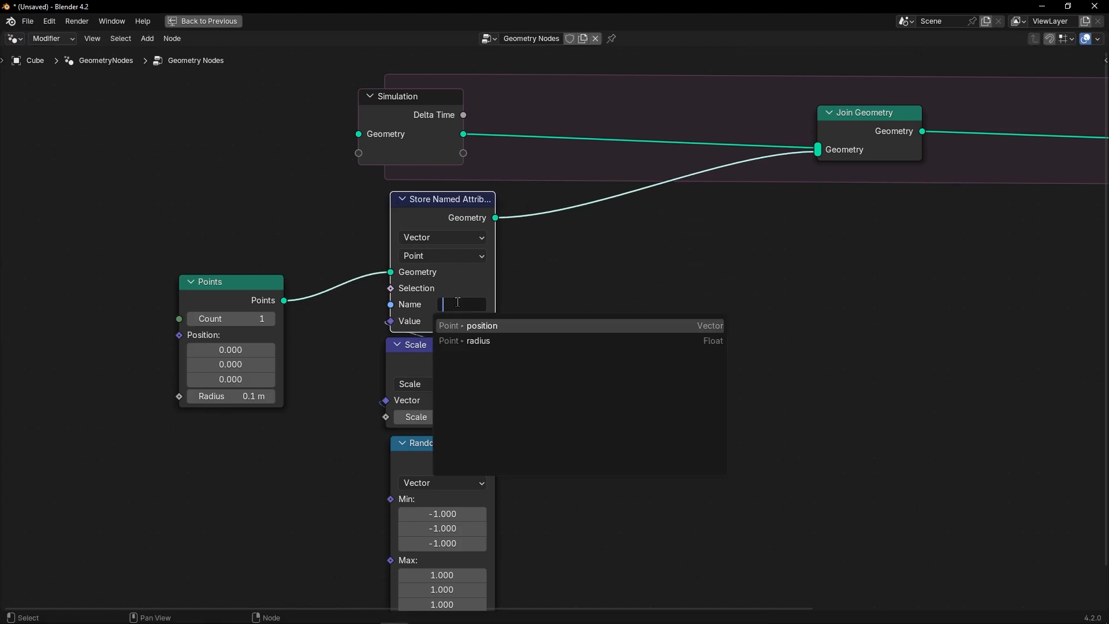
text(veloci)
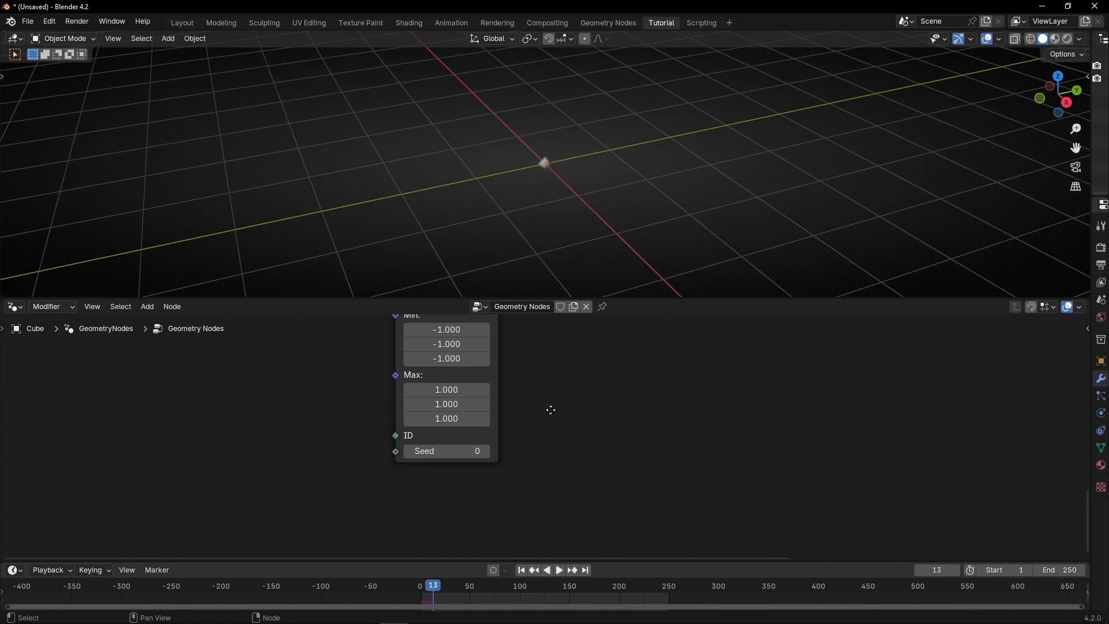
text(sc)
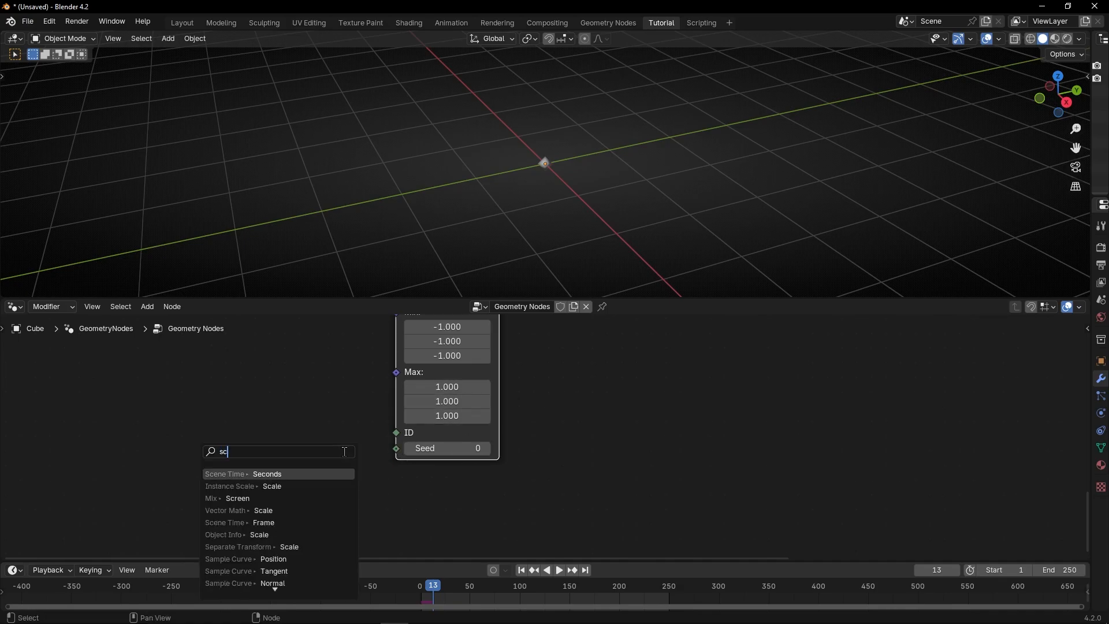
click(242, 473)
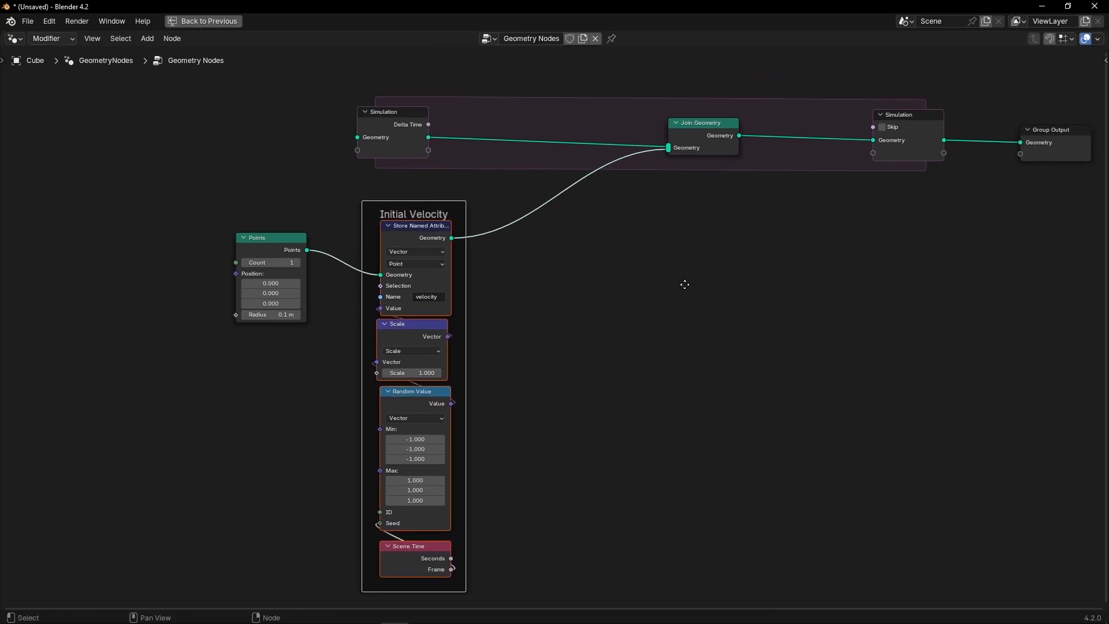
Add a Set Position node whose Offset reads the 'velocity' Named Attribute, then play
text(set)
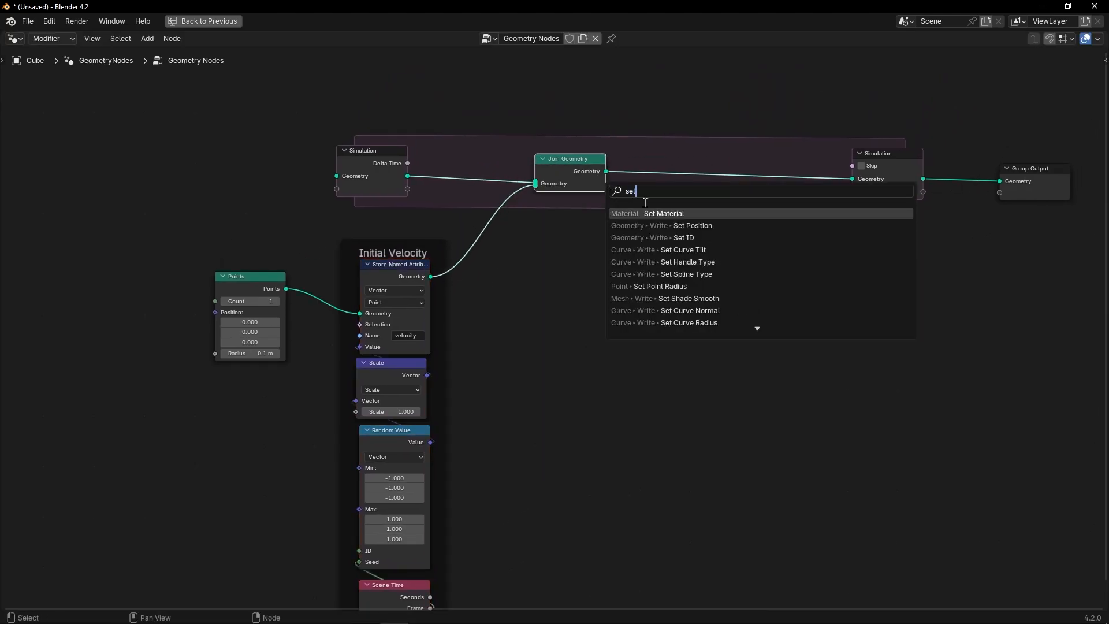
click(692, 224)
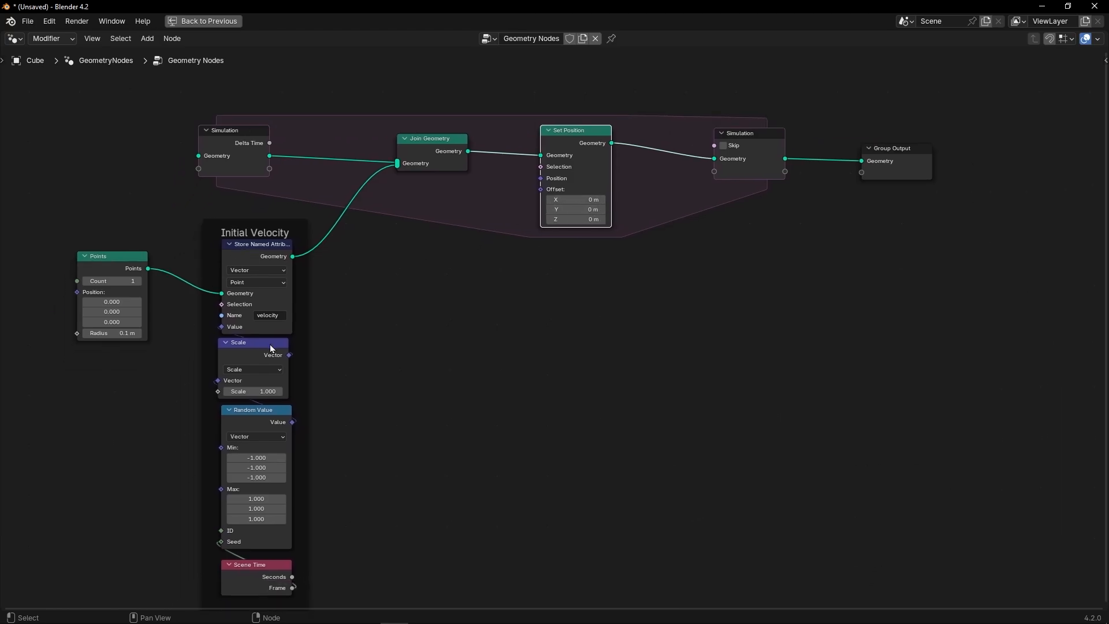
text(nam)
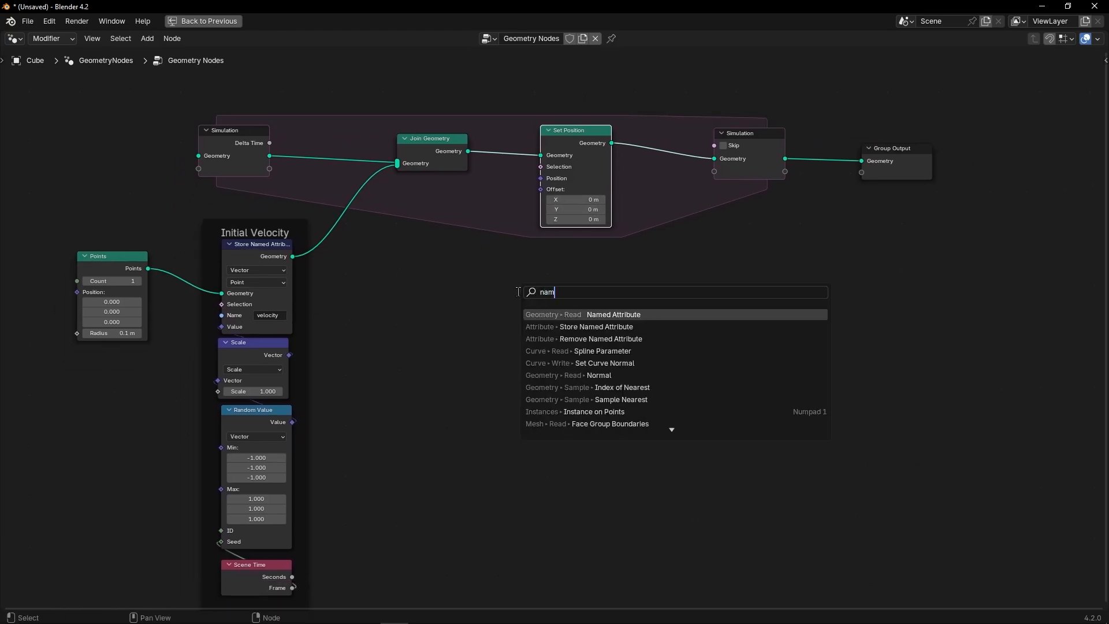
click(613, 314)
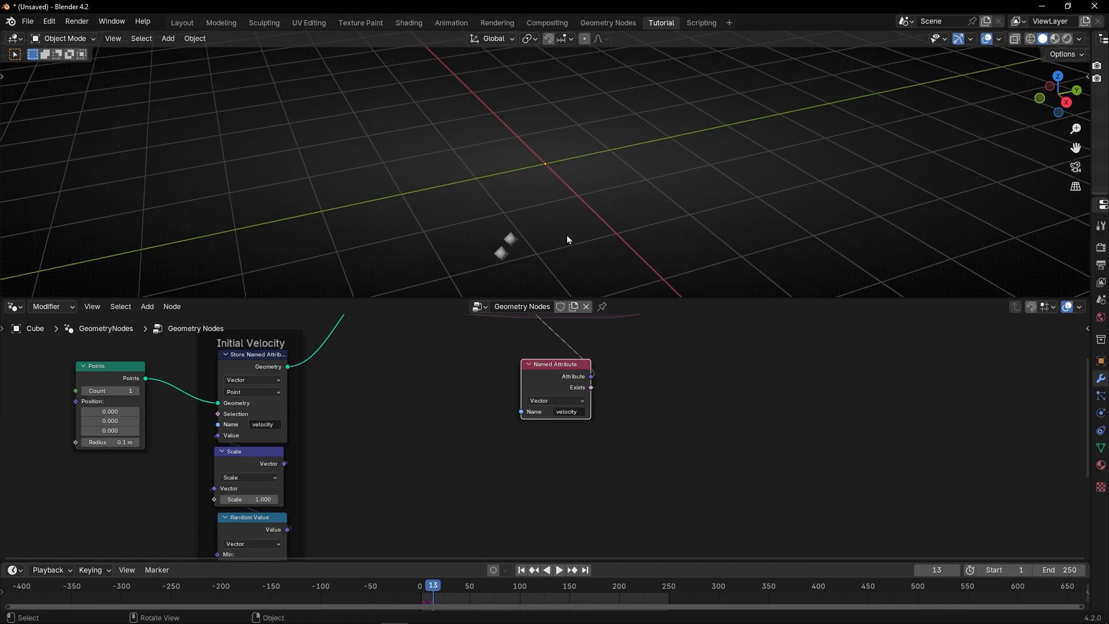
click(558, 571)
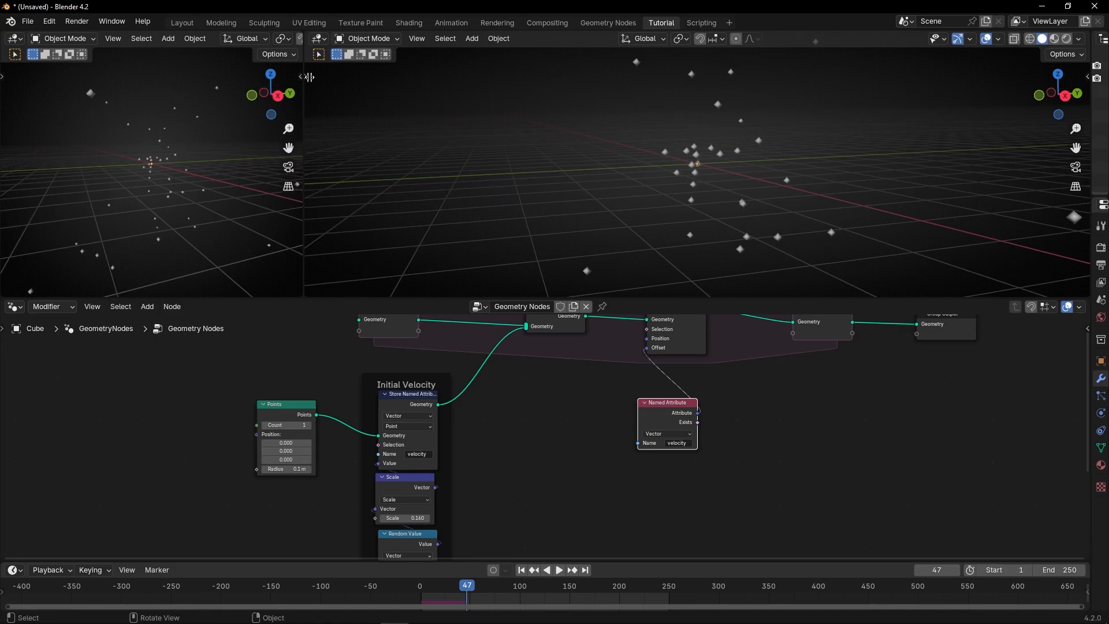
Turn the left area into a spreadsheet and play to check the point count
click(13, 38)
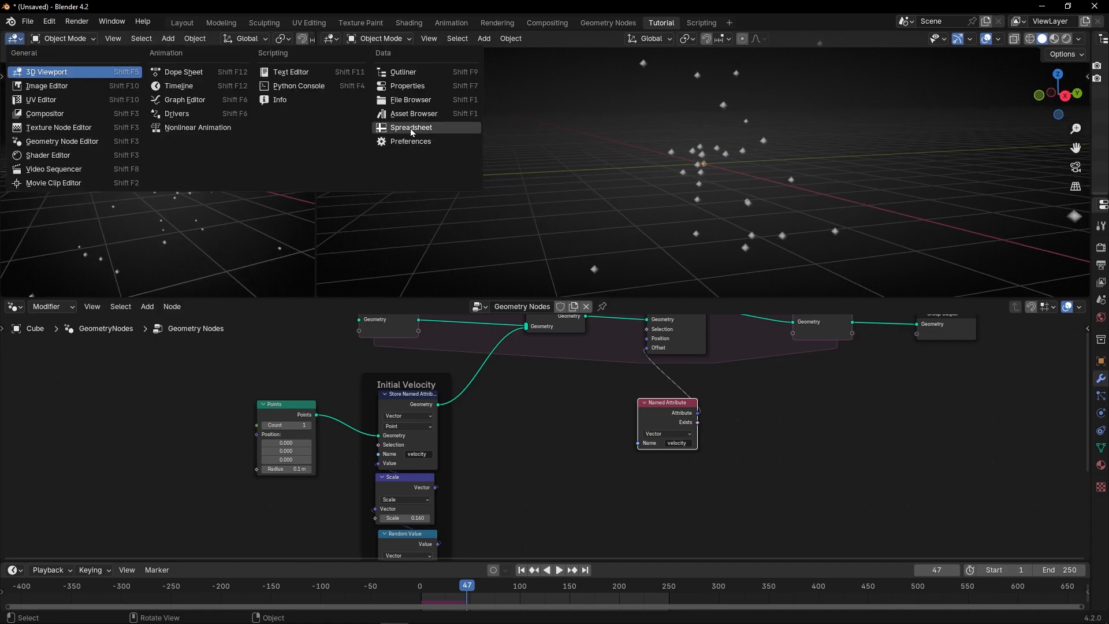
click(411, 128)
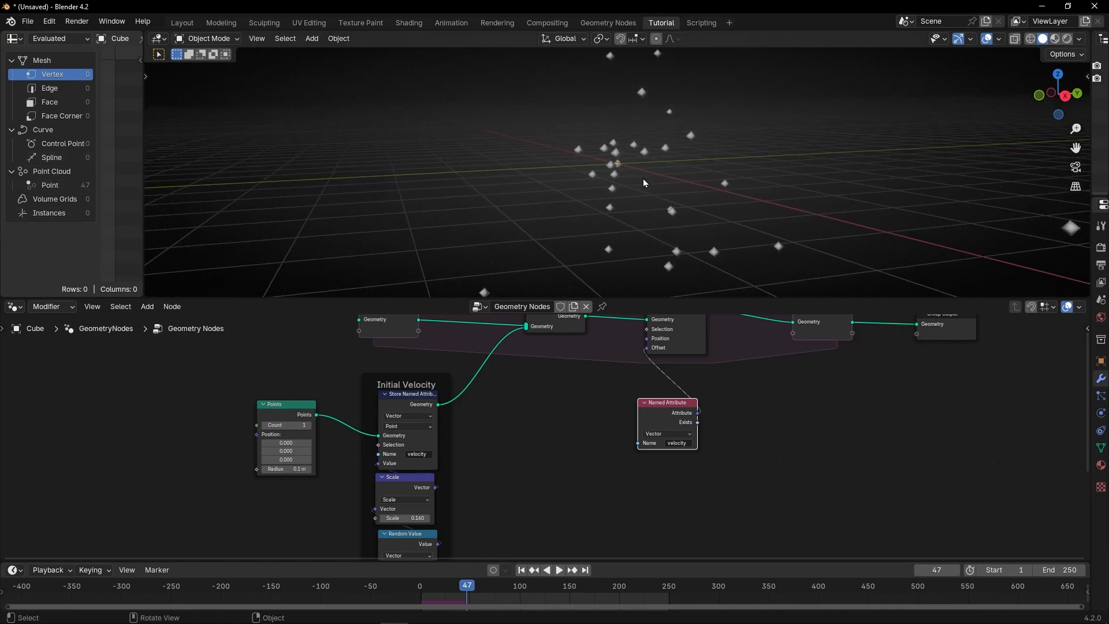
click(558, 570)
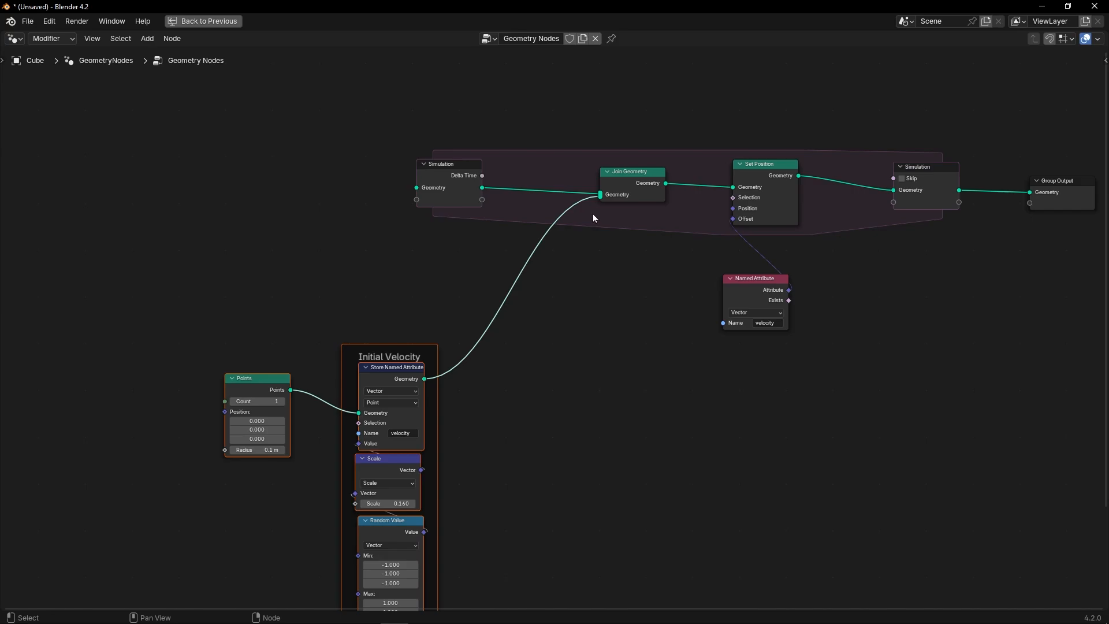
mouse_move(426, 278)
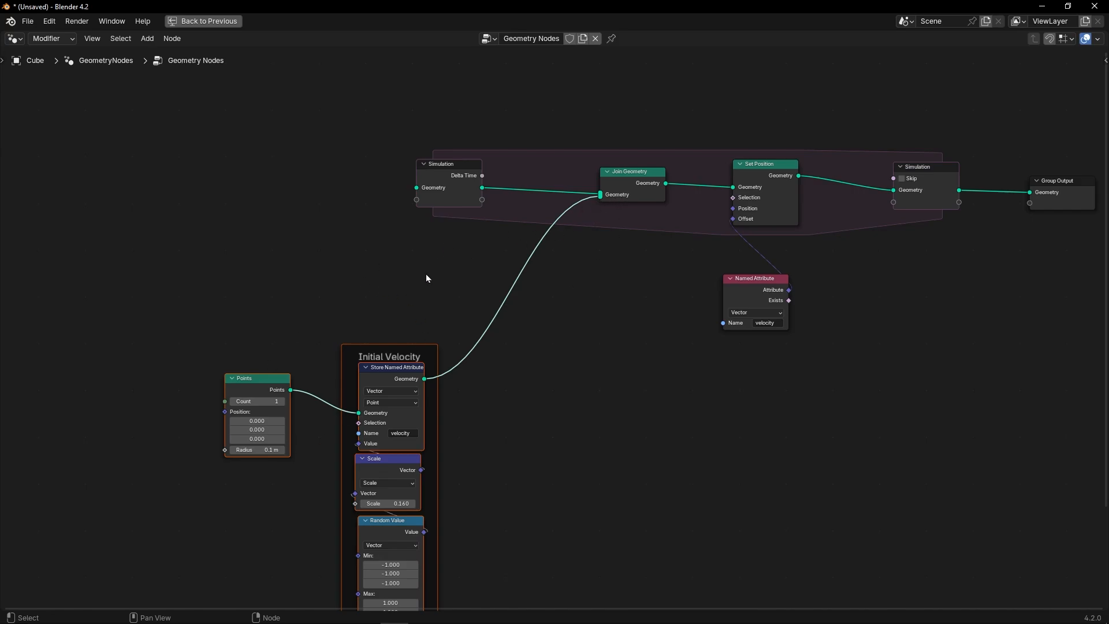
Drop a Switch onto the emitter link and add Scene Time plus a Floored Modulo math node
text(sw)
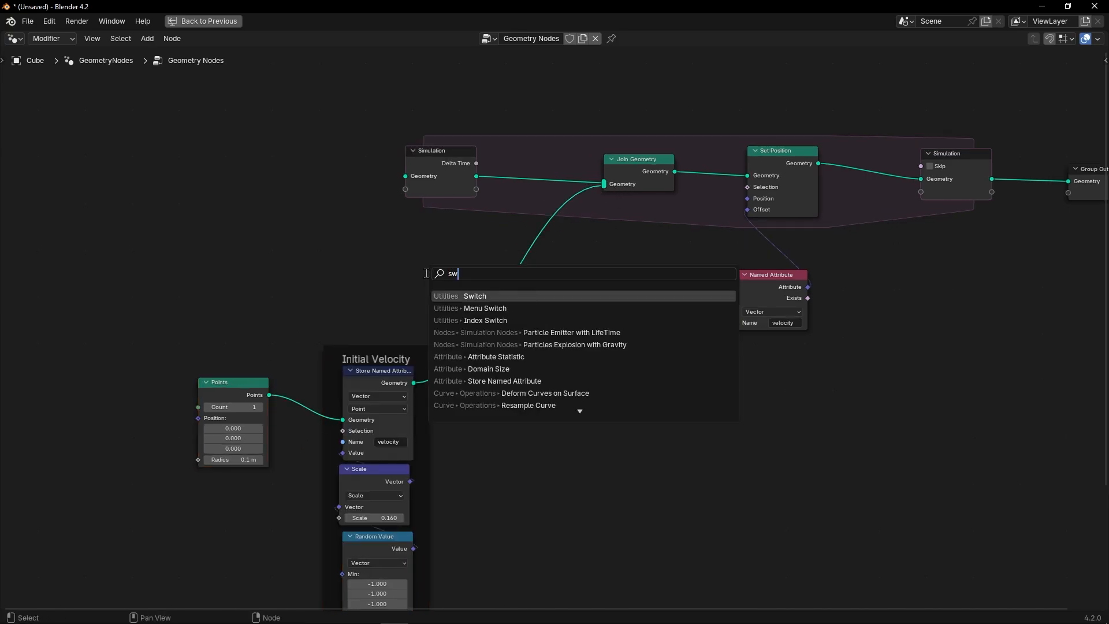
click(474, 295)
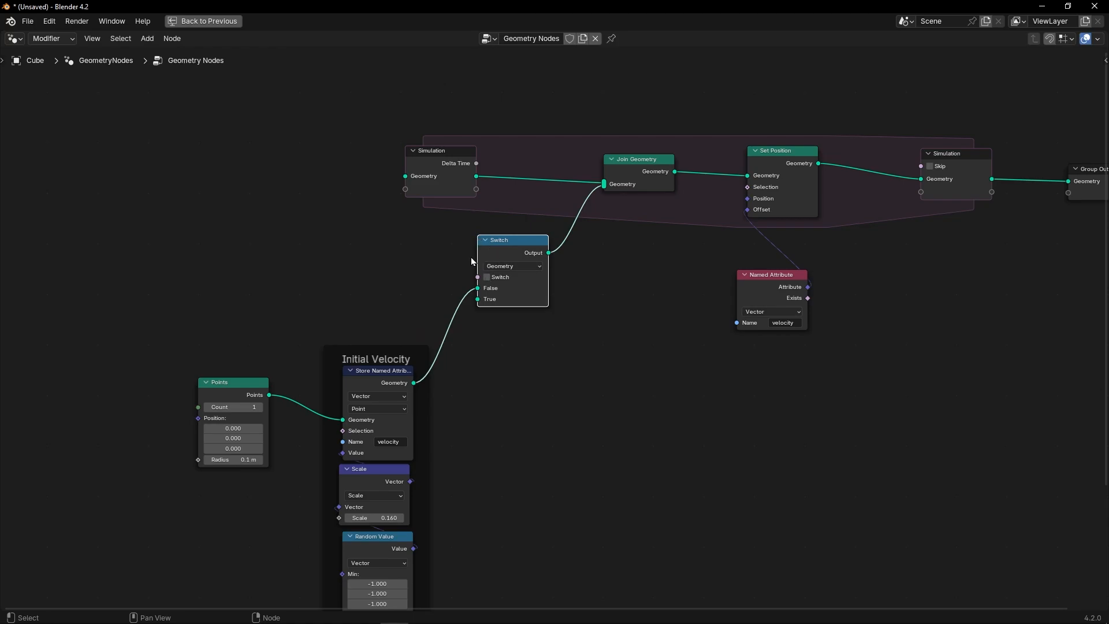
mouse_move(421, 267)
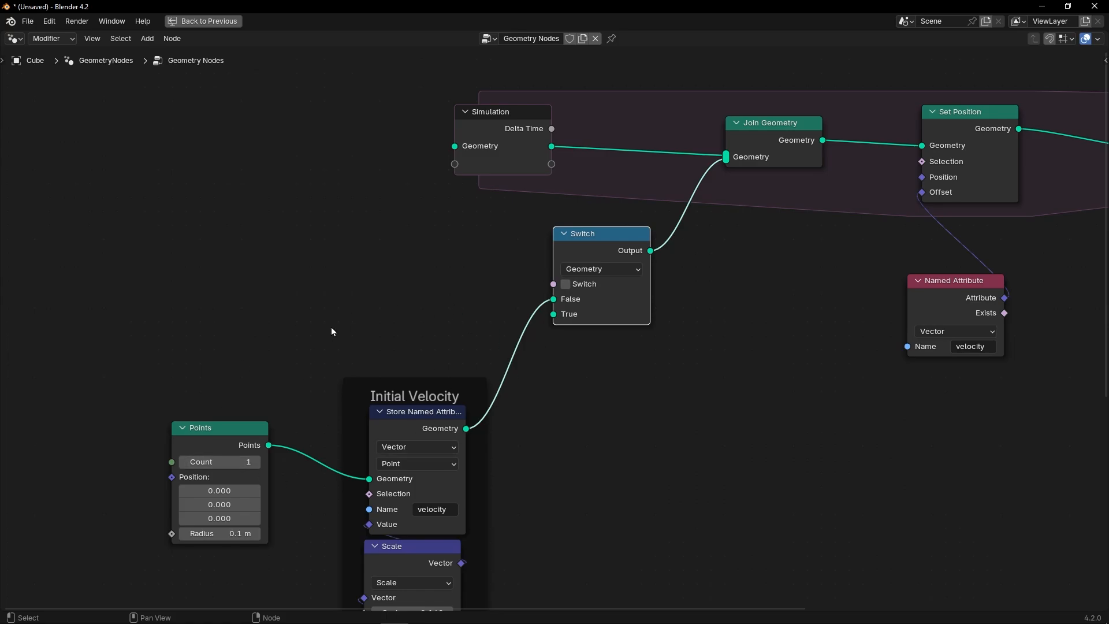
mouse_move(303, 285)
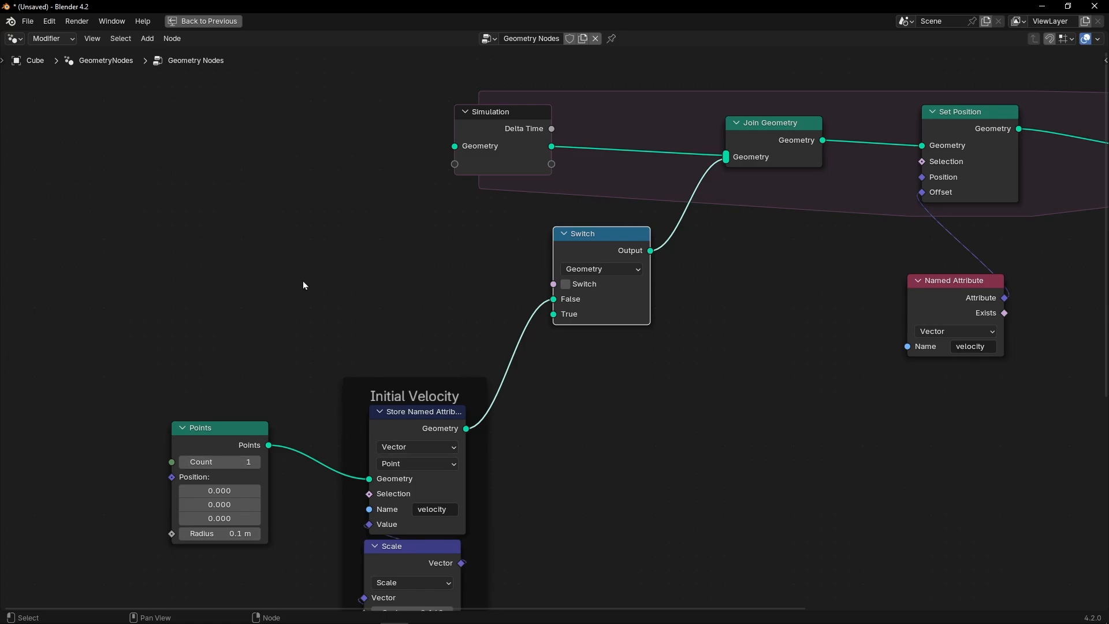
text(sce)
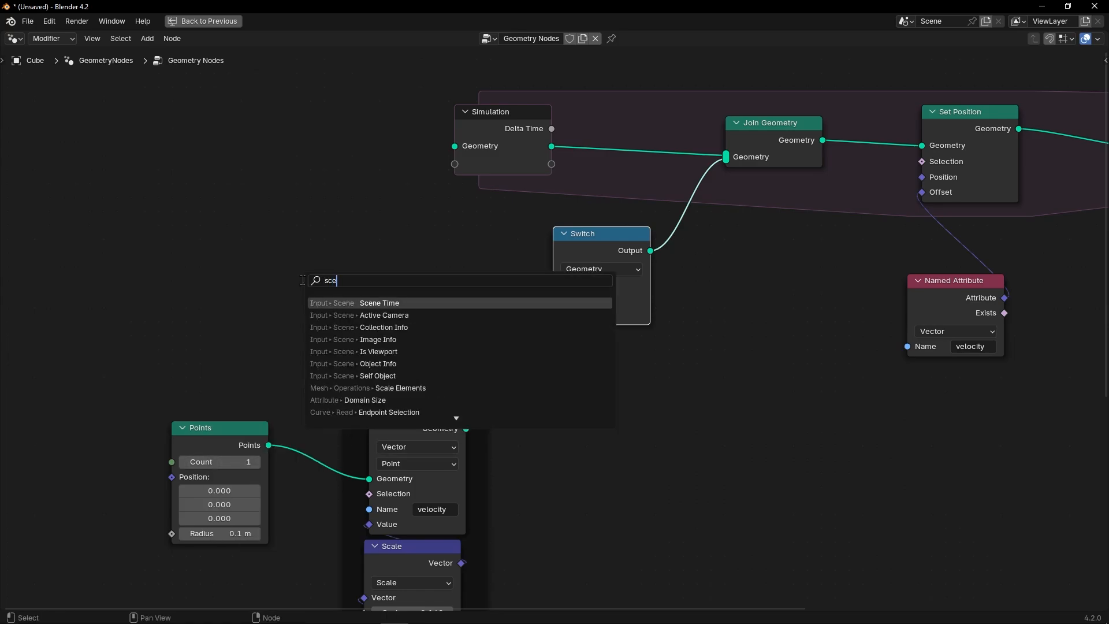
click(378, 303)
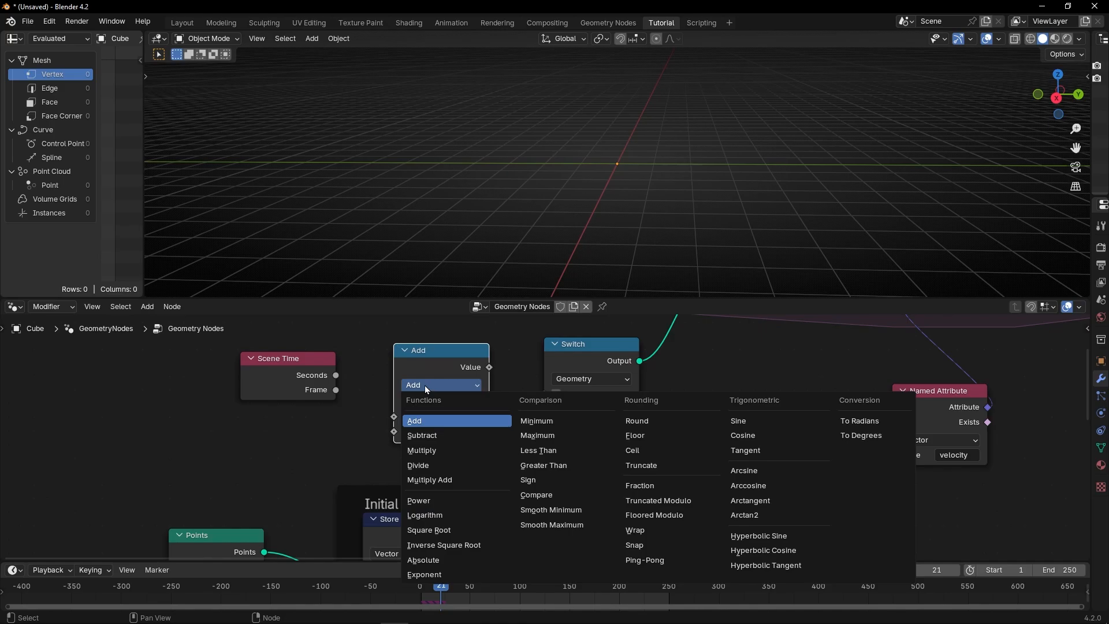
mouse_move(671, 514)
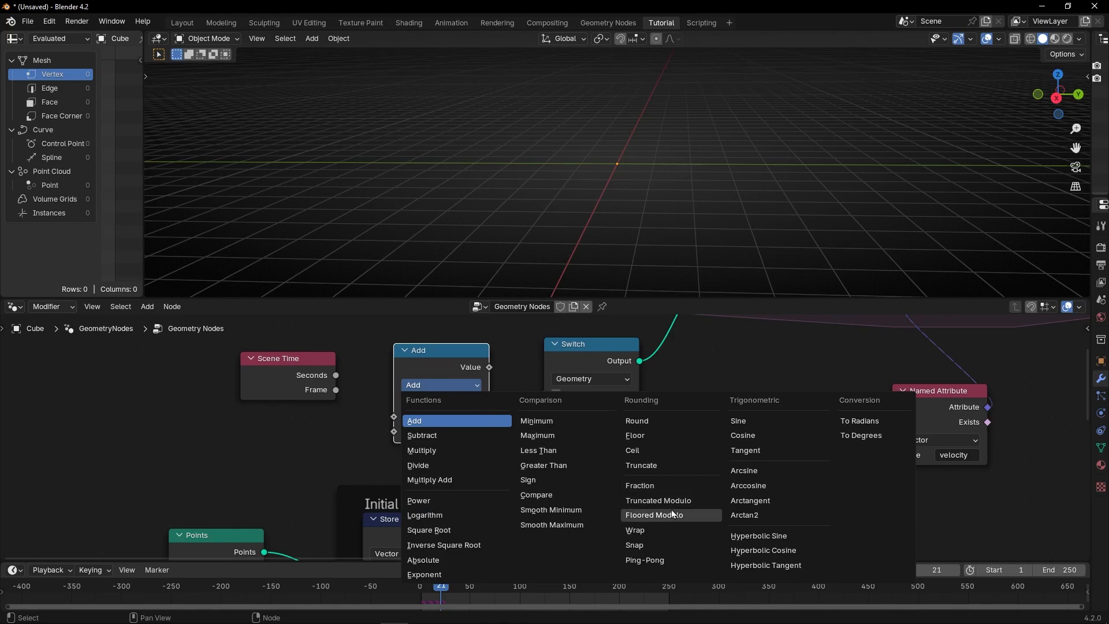
mouse_move(653, 514)
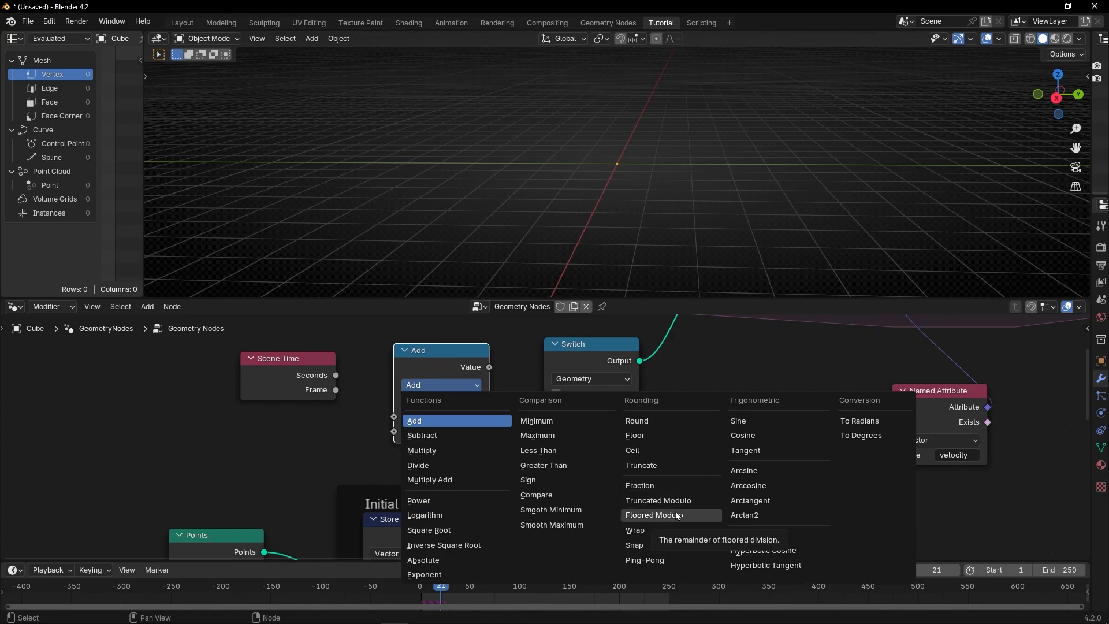
click(655, 514)
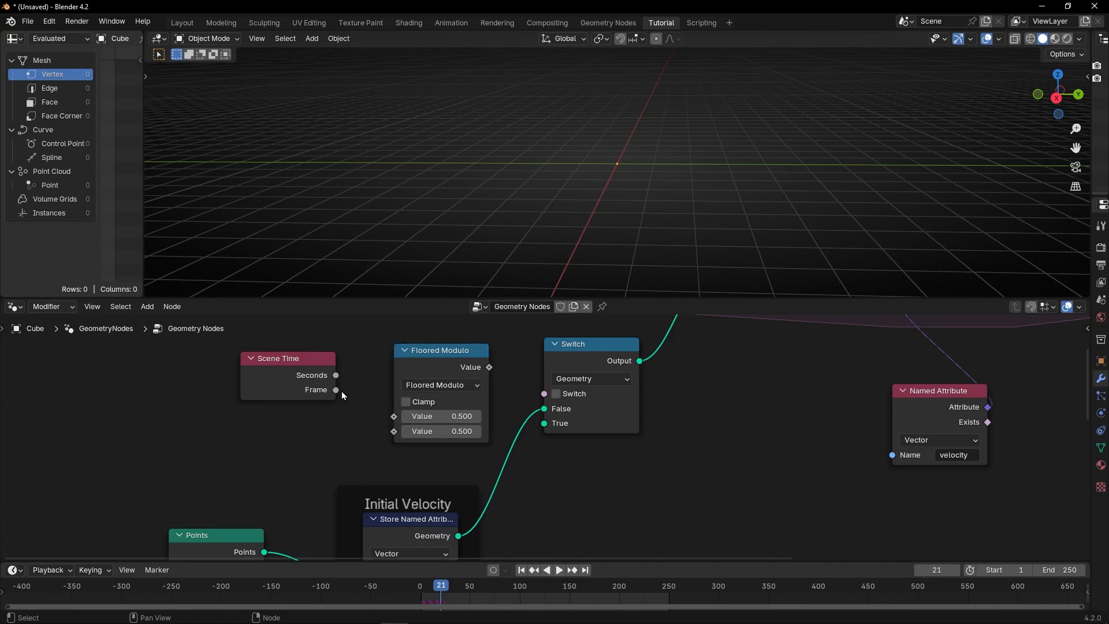
Feed the frame number into Floored Modulo driving the Switch, with divisor 10, and test playback
drag(337, 390, 395, 416)
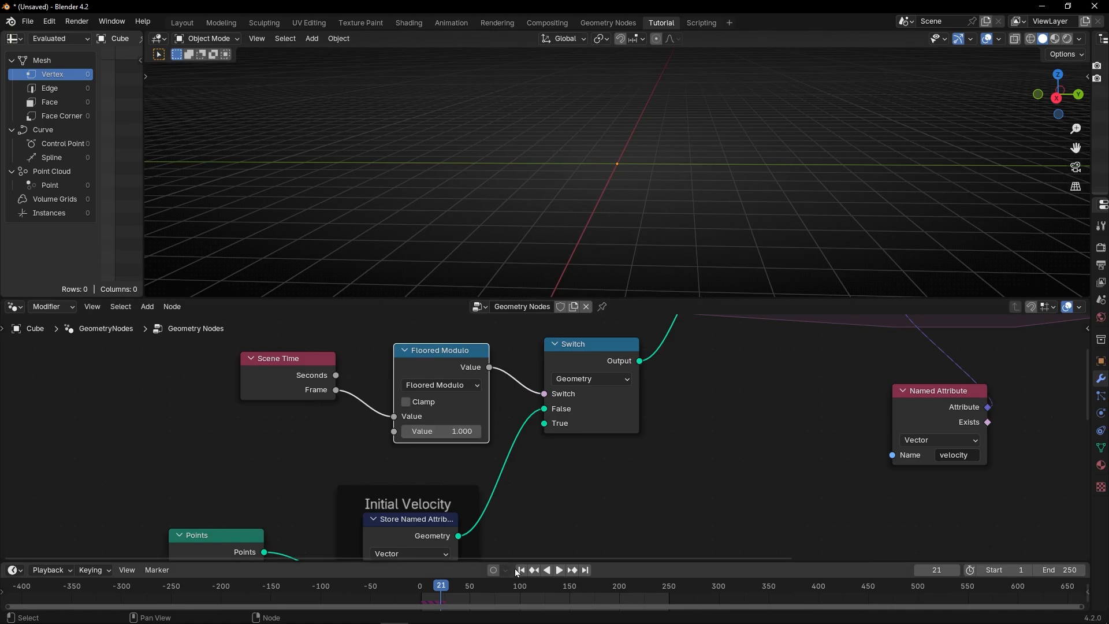
click(558, 570)
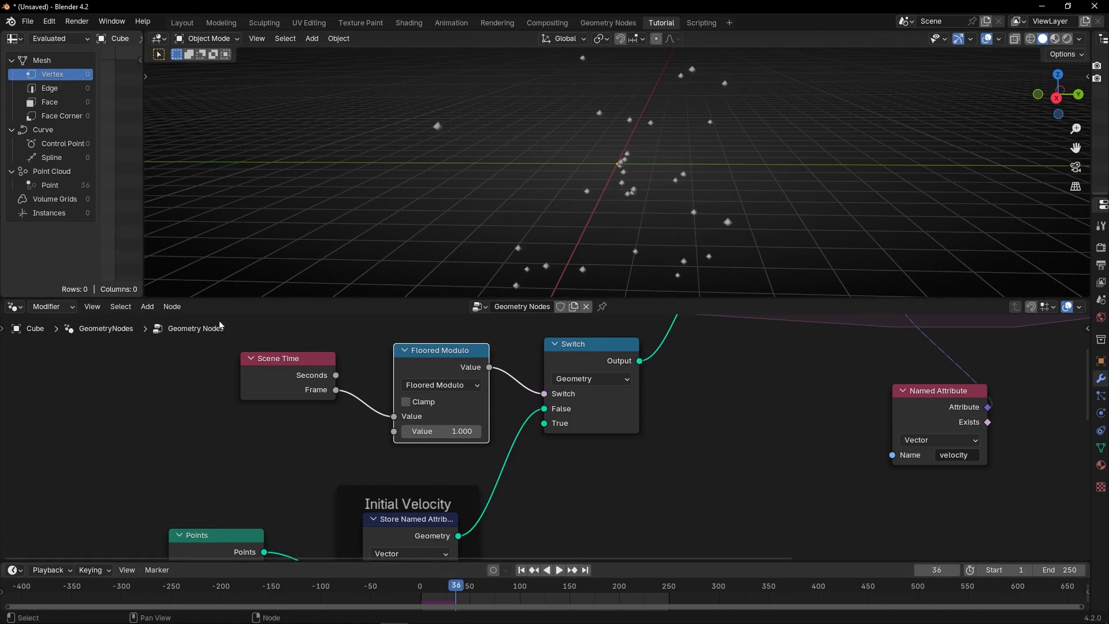
mouse_move(428, 497)
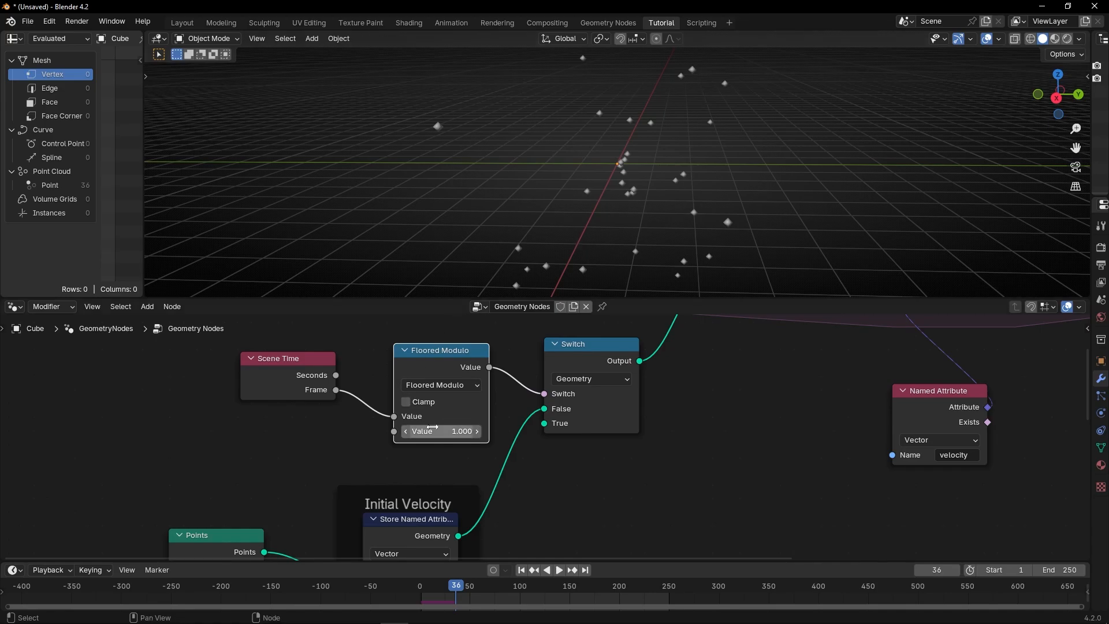
text(10)
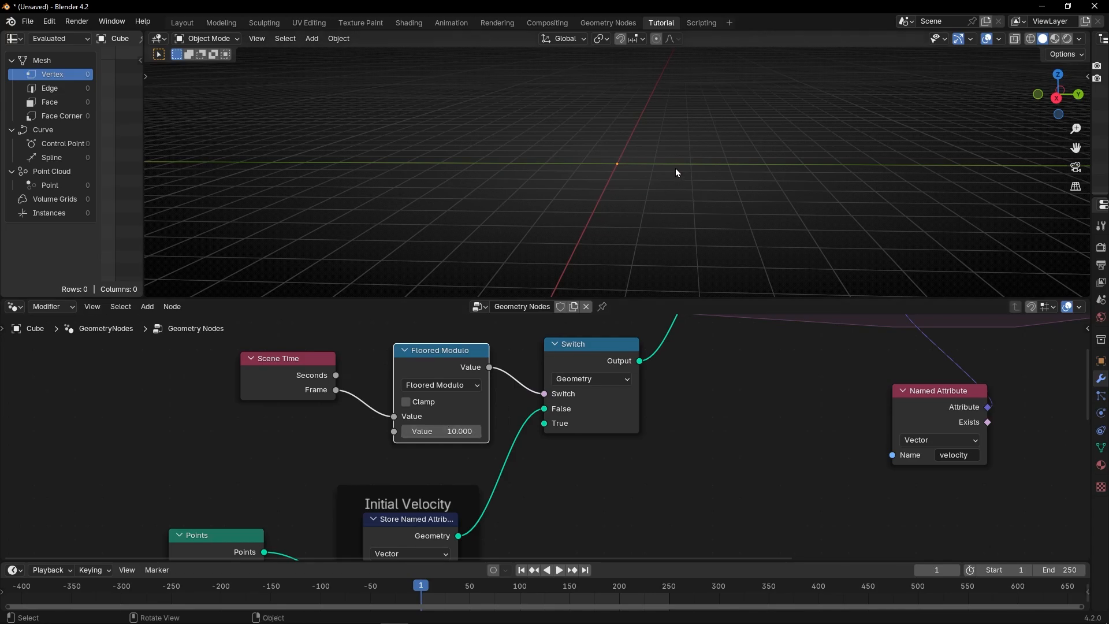
click(558, 570)
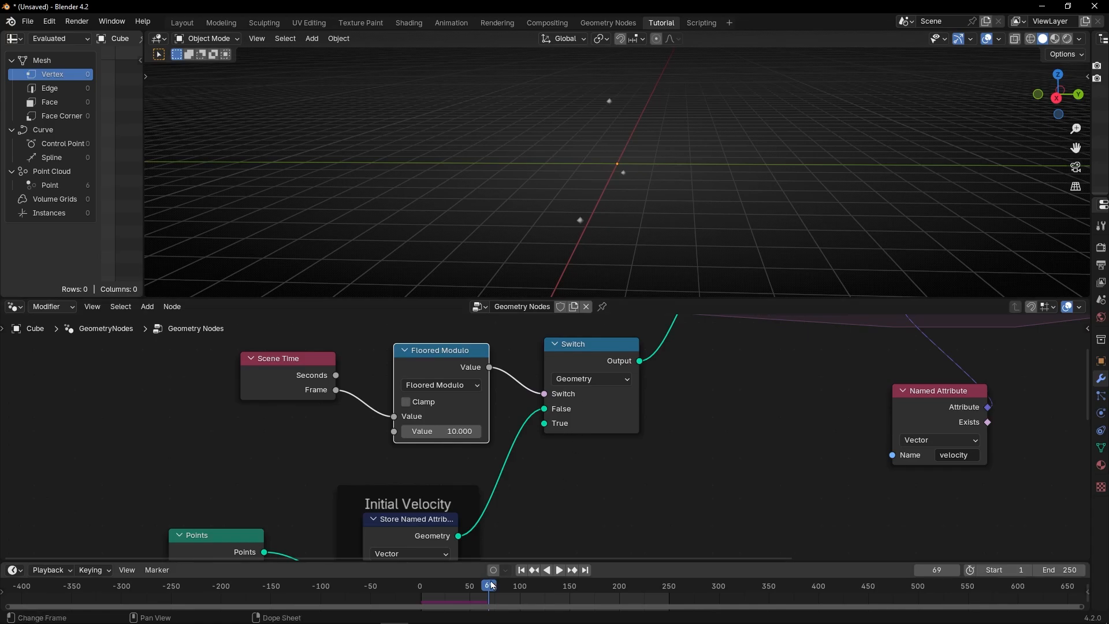
Scrub and play the timeline to watch the point batches emit periodically
drag(489, 585, 497, 586)
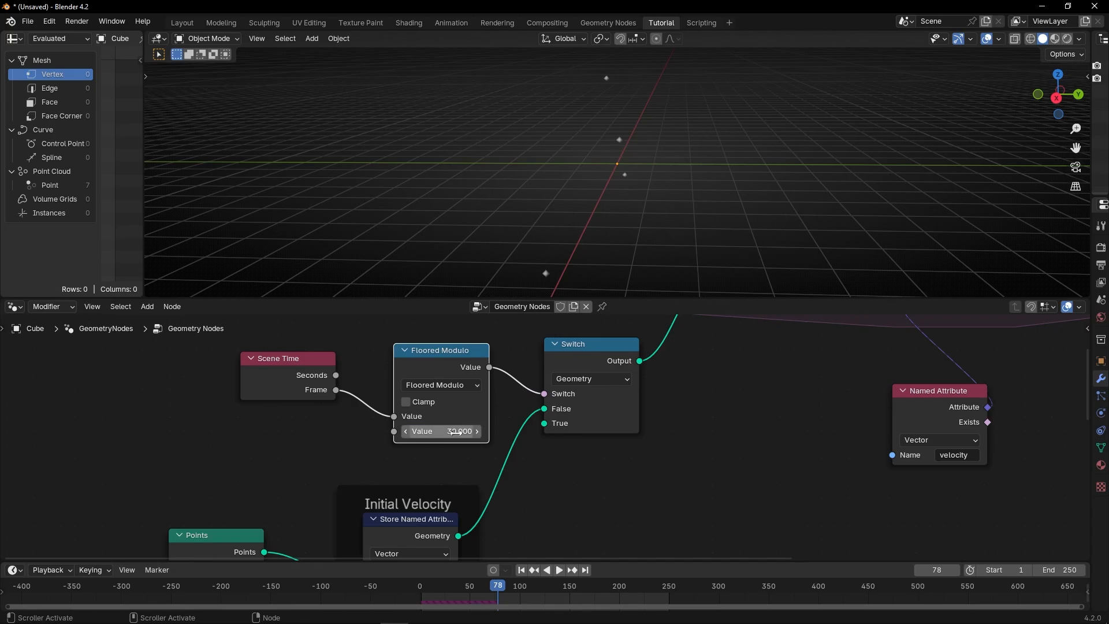
click(558, 570)
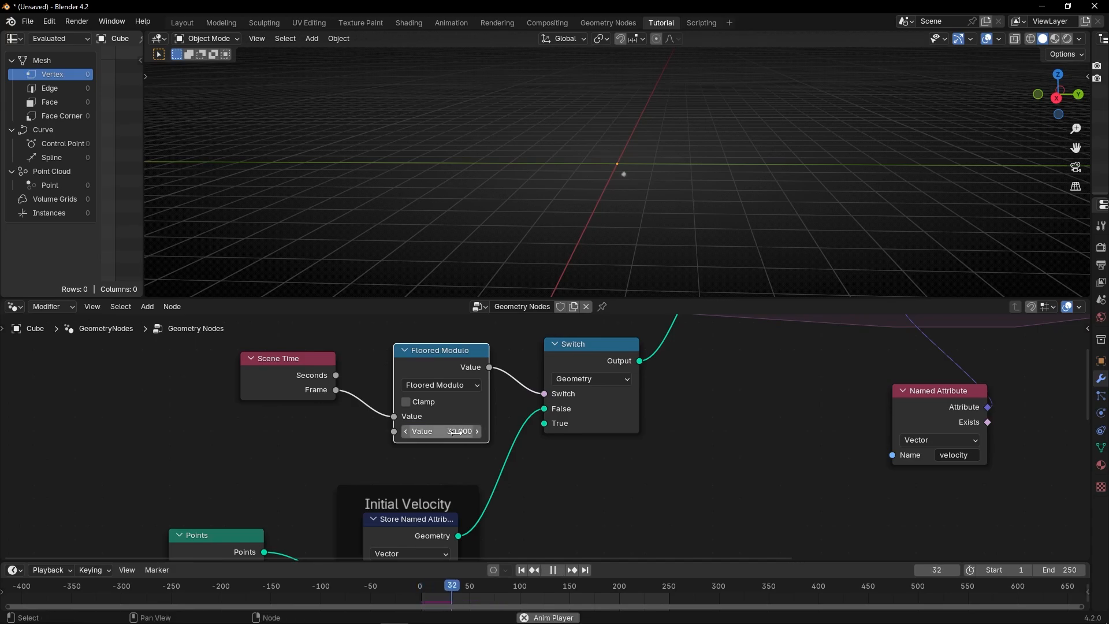
click(552, 570)
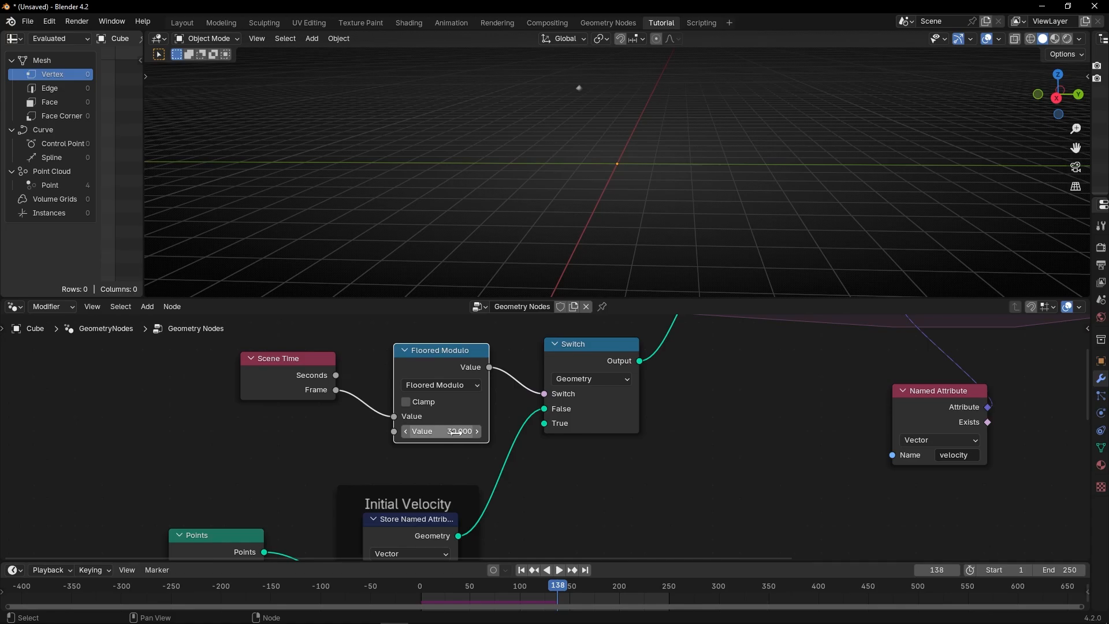
click(521, 570)
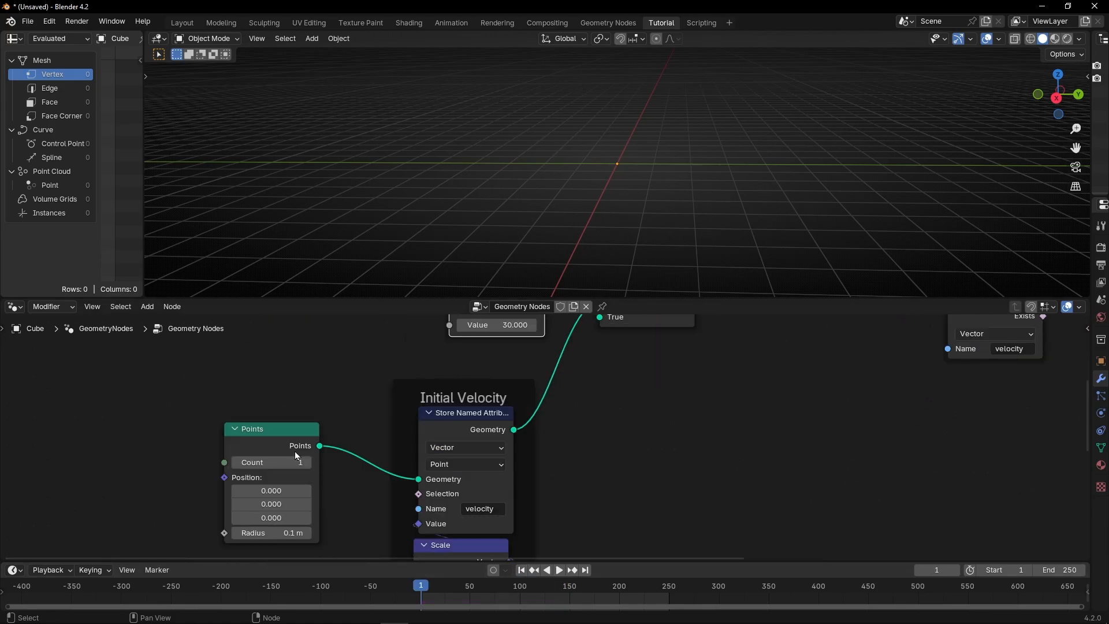
Emit 30 points per batch, change the modulo divisor to 24, and preview playback
click(270, 462)
text(30)
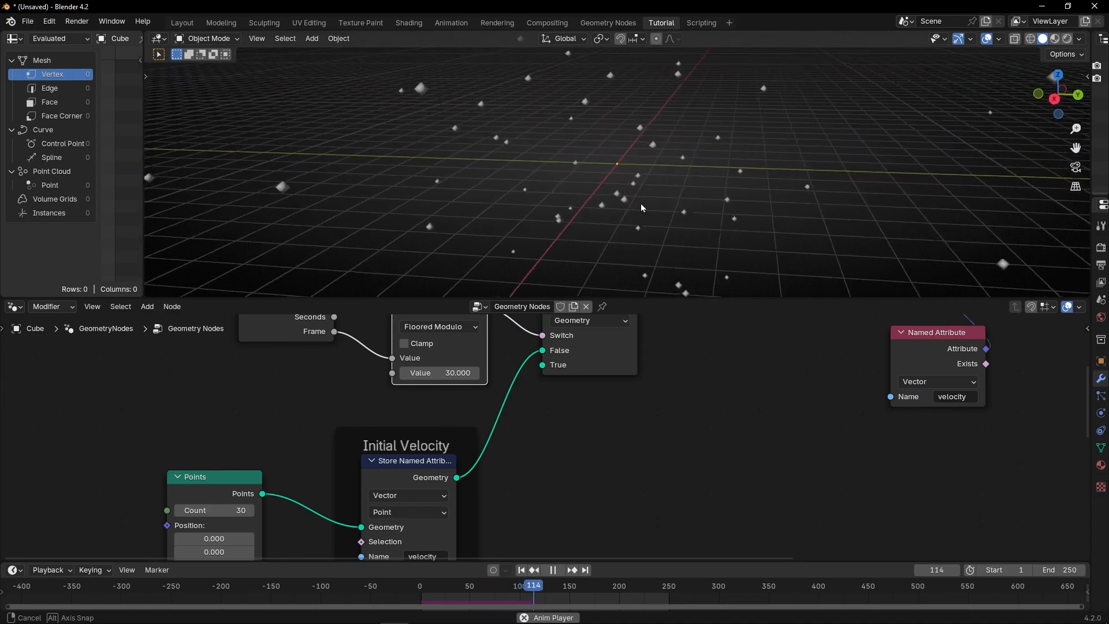
double_click(438, 373)
text(24)
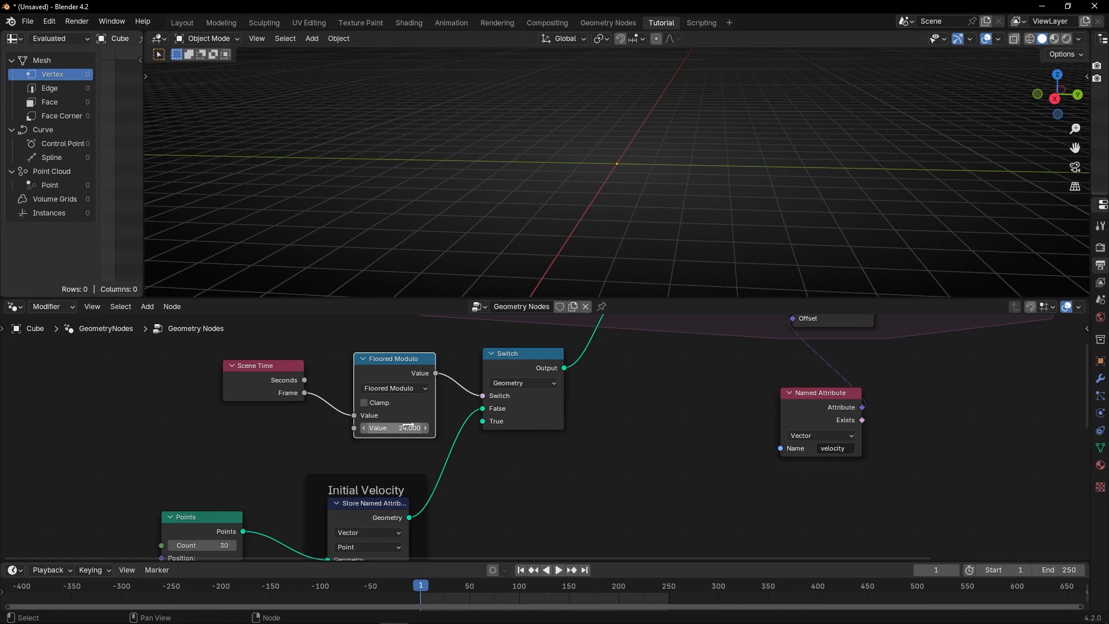
click(557, 569)
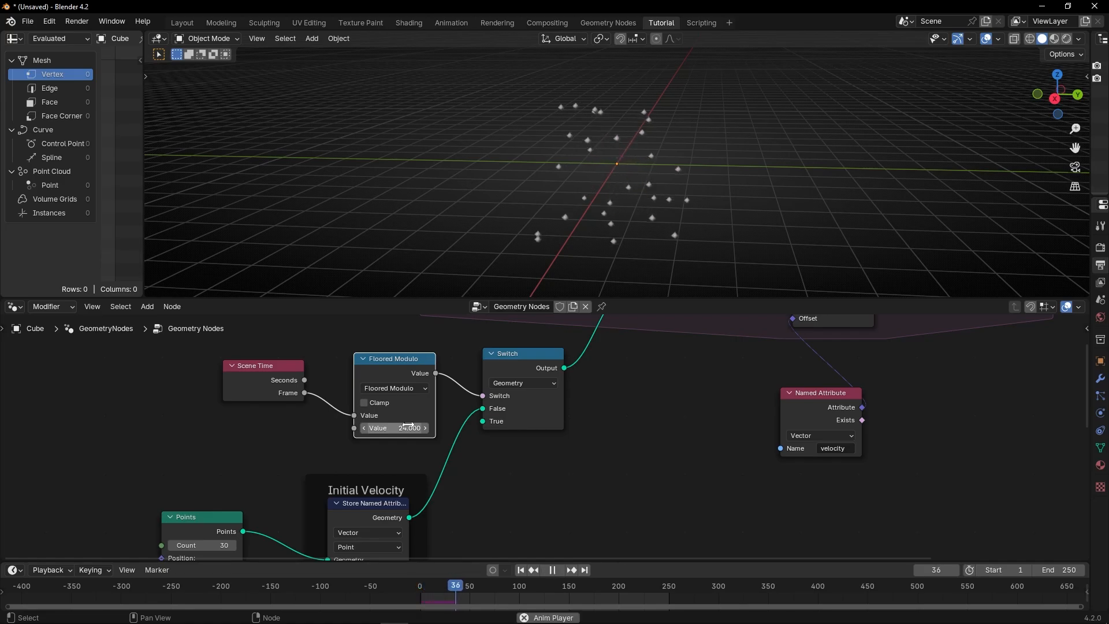